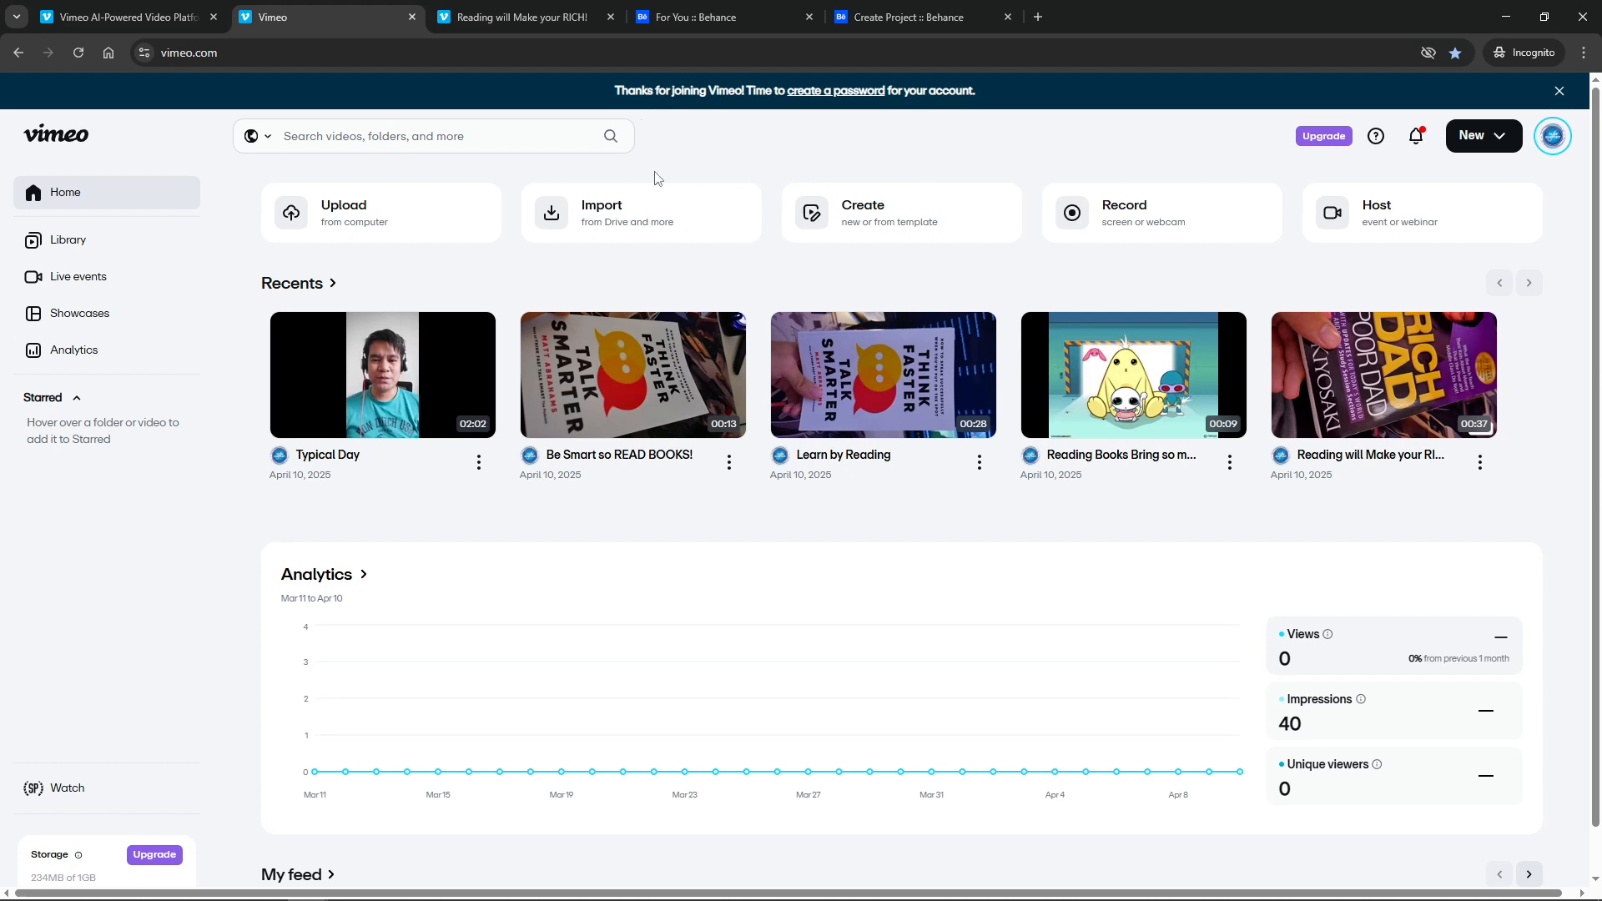
mouse_move(320, 228)
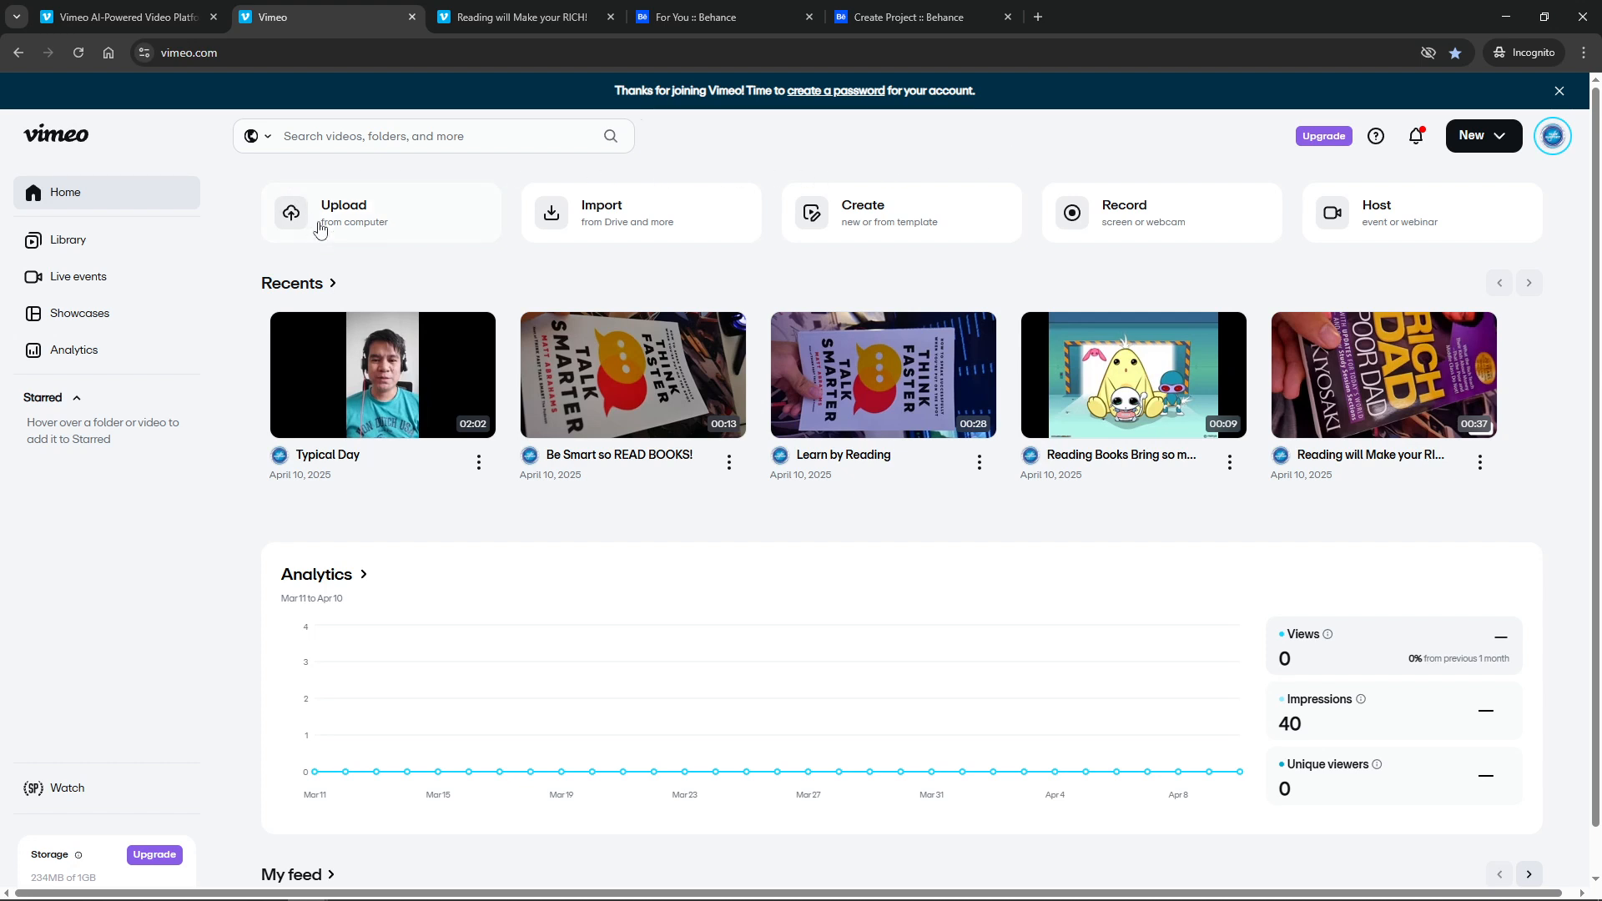
mouse_move(363, 230)
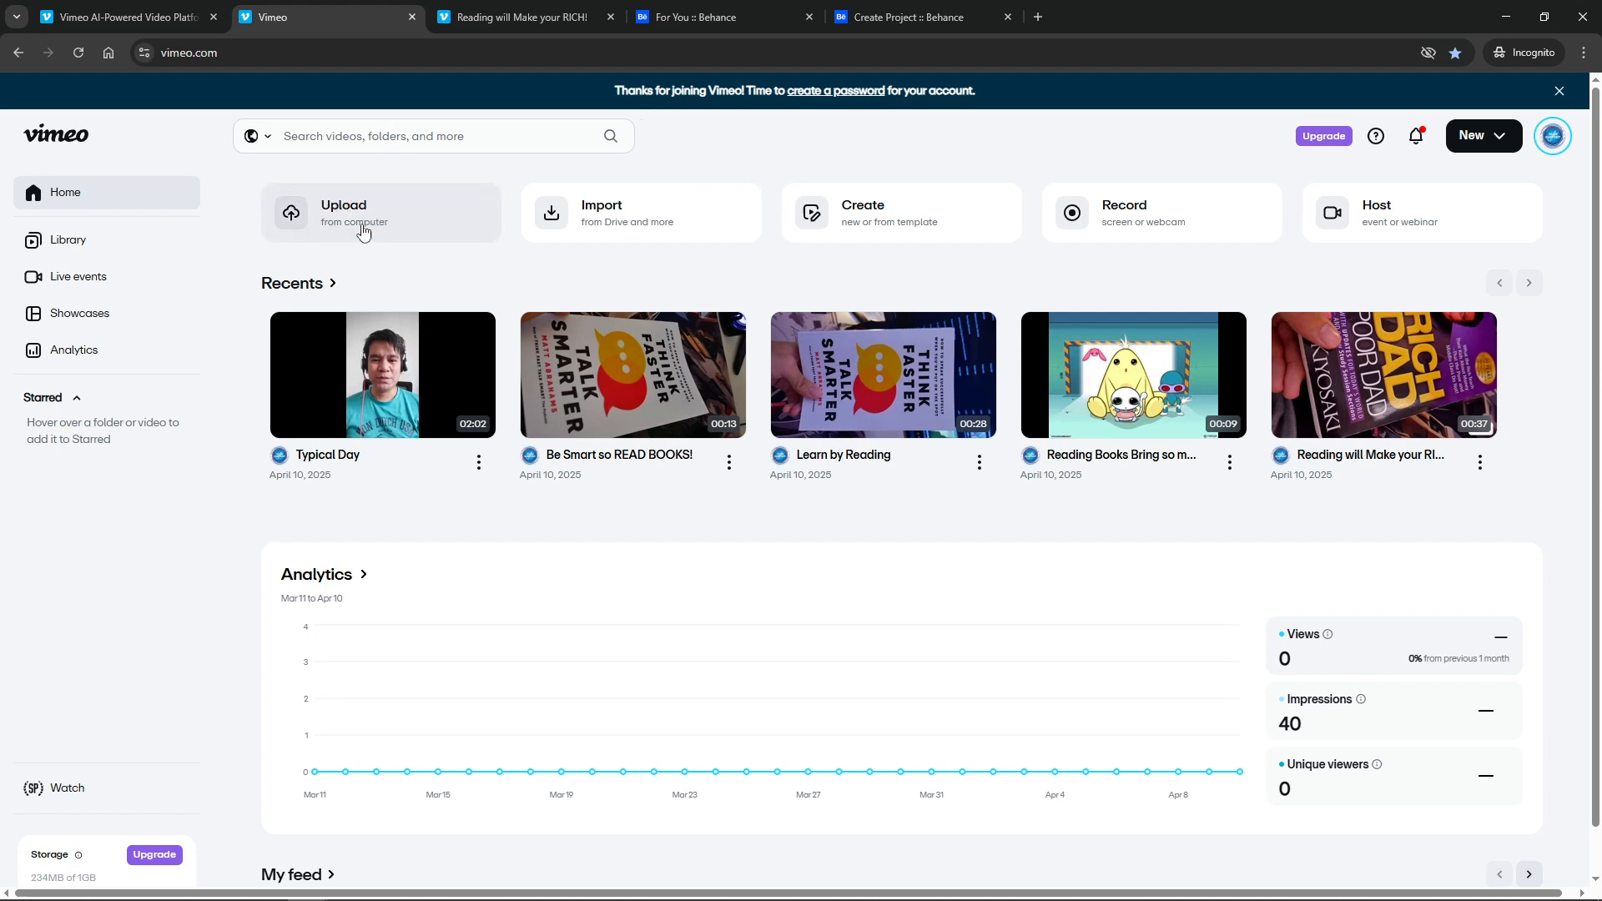
mouse_move(360, 222)
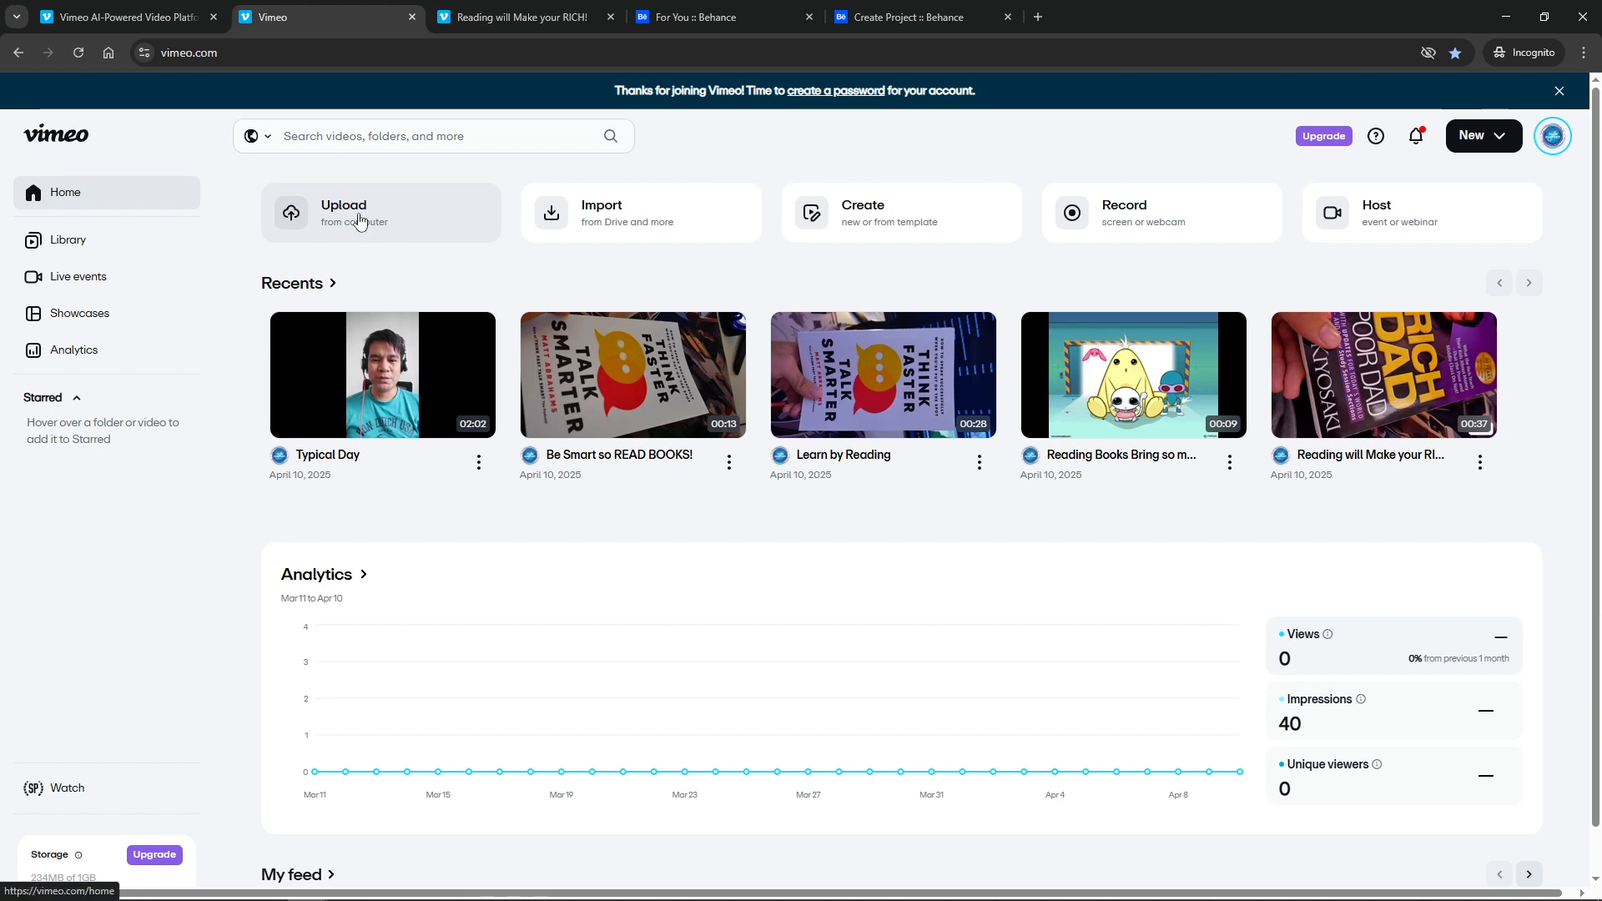
- Switch to the Vimeo manage page for 'Reading will Make your RICH!'
left_click(1382, 374)
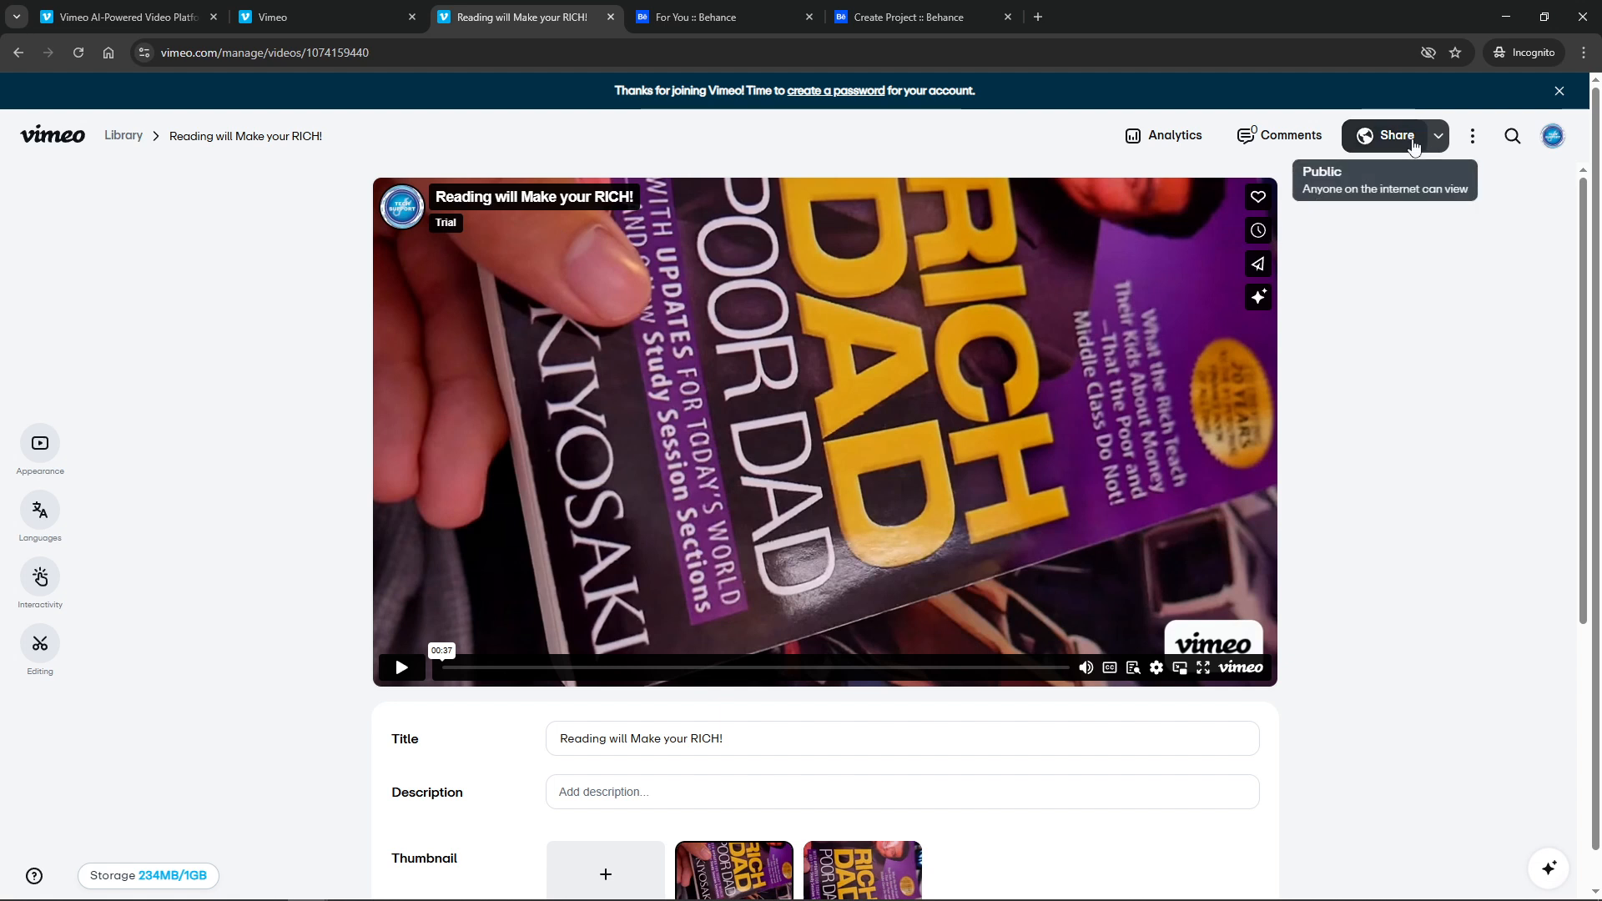
- Copy the video's public share link and return to the Behance Create Project tab
left_click(1386, 135)
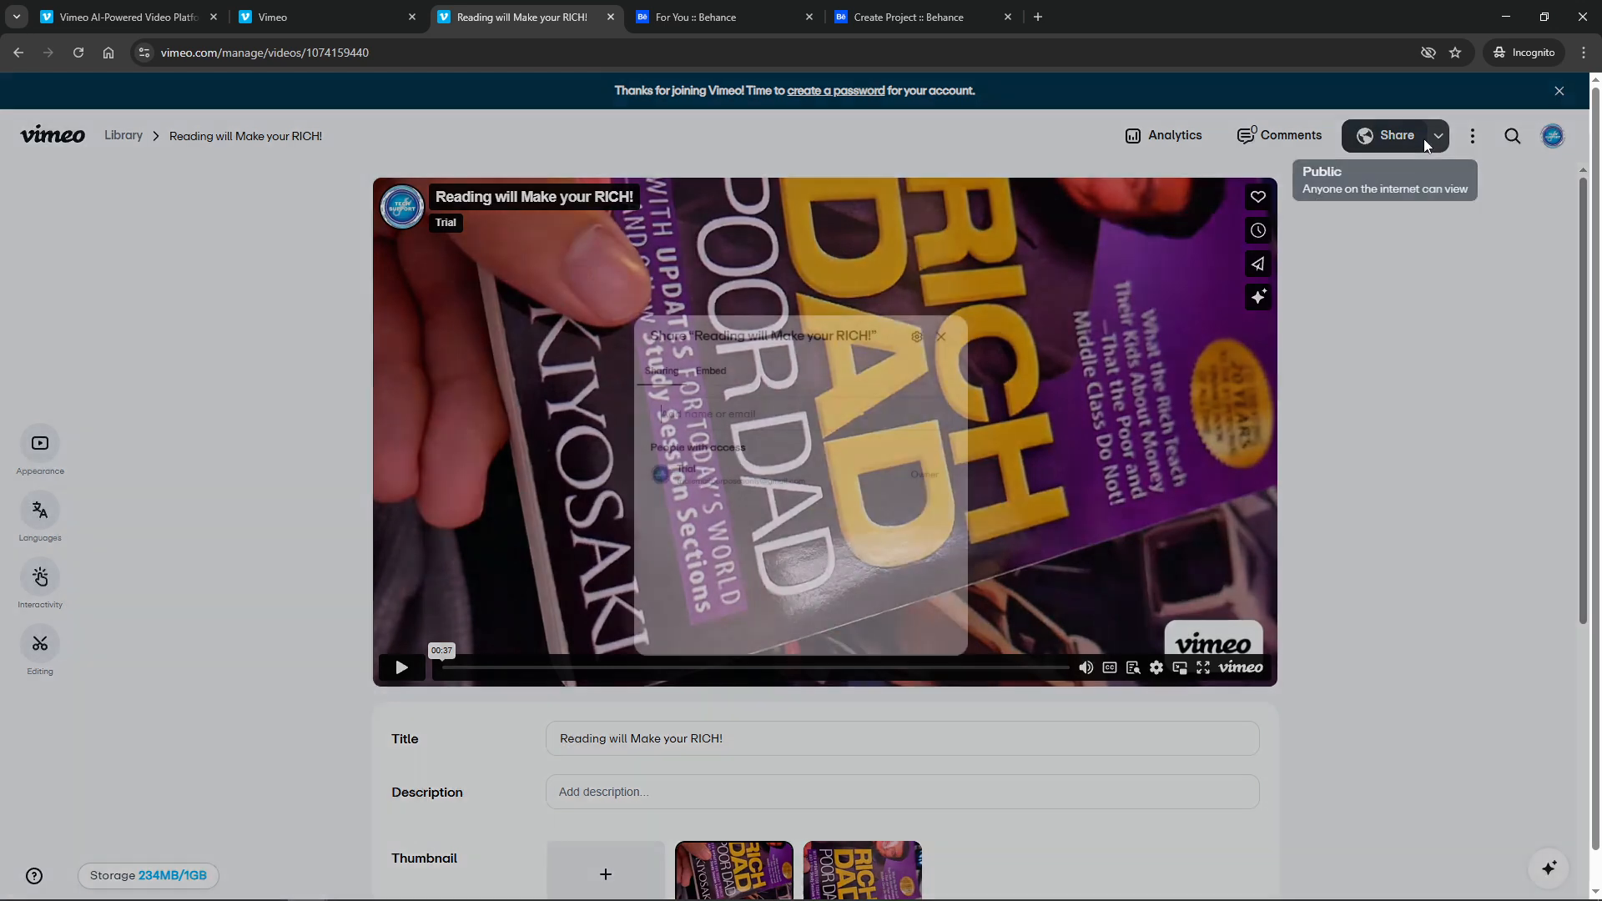
left_click(1384, 135)
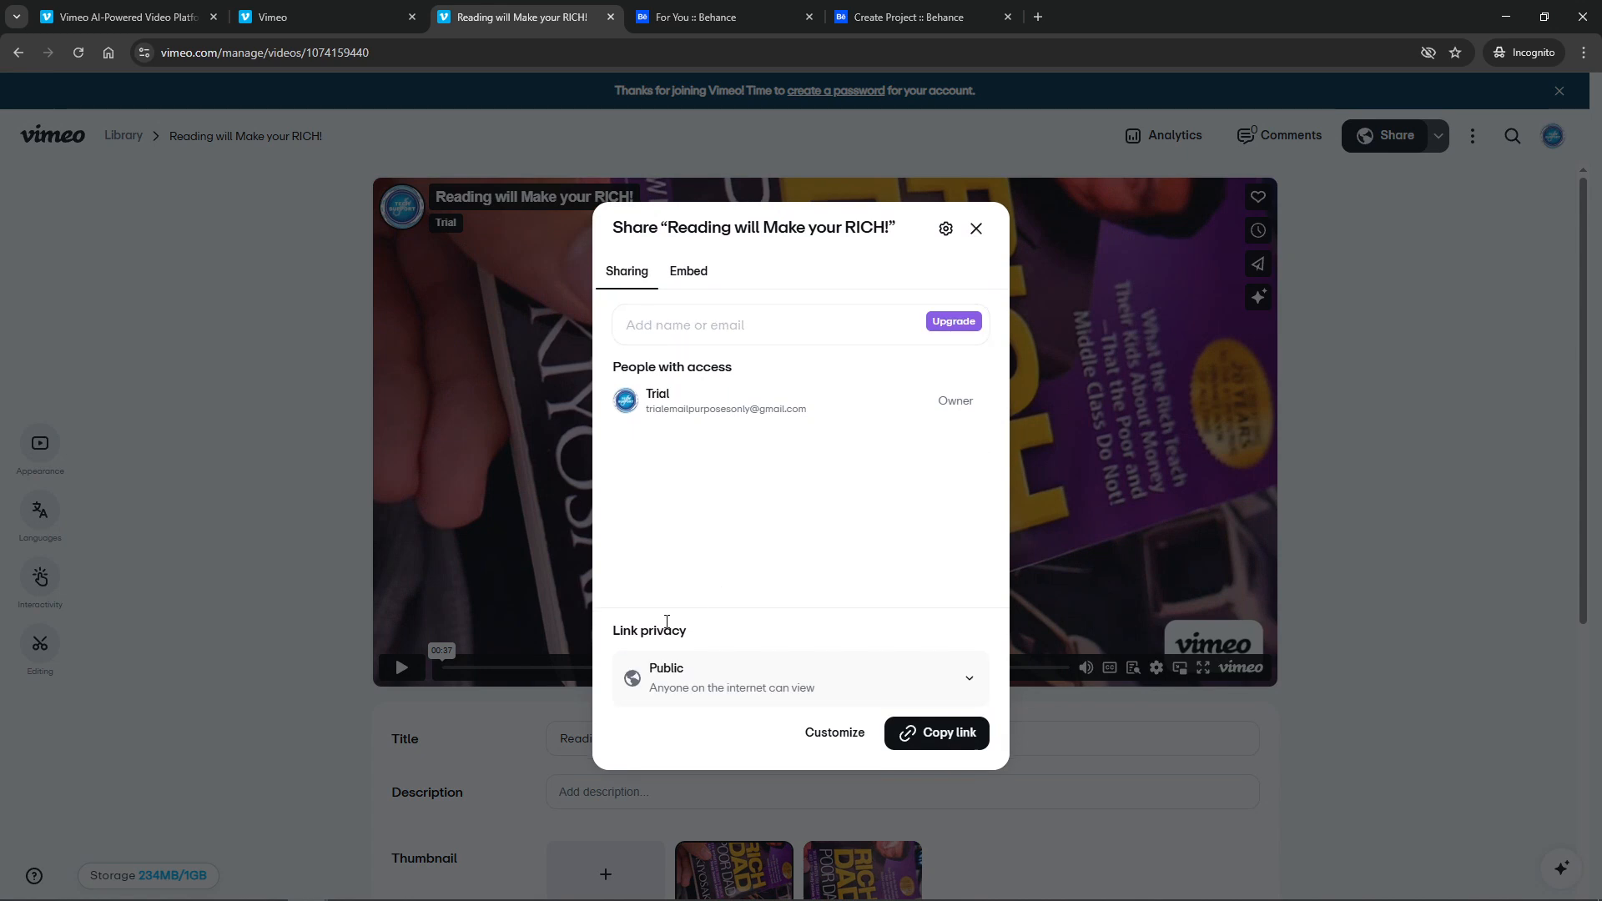
mouse_move(668, 682)
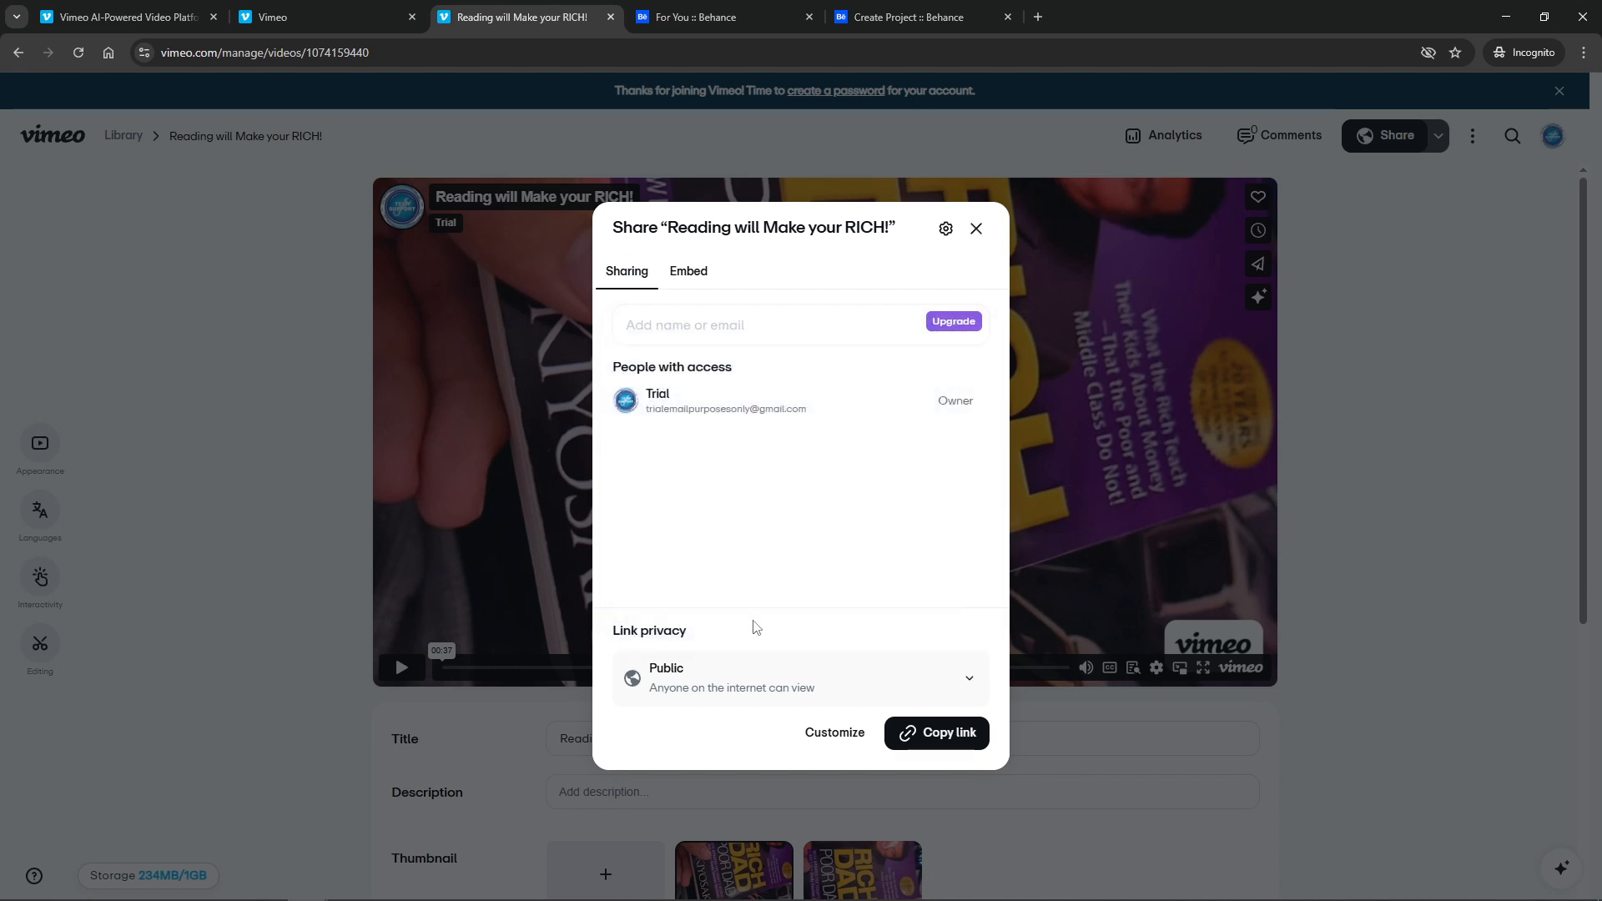
mouse_move(1070, 711)
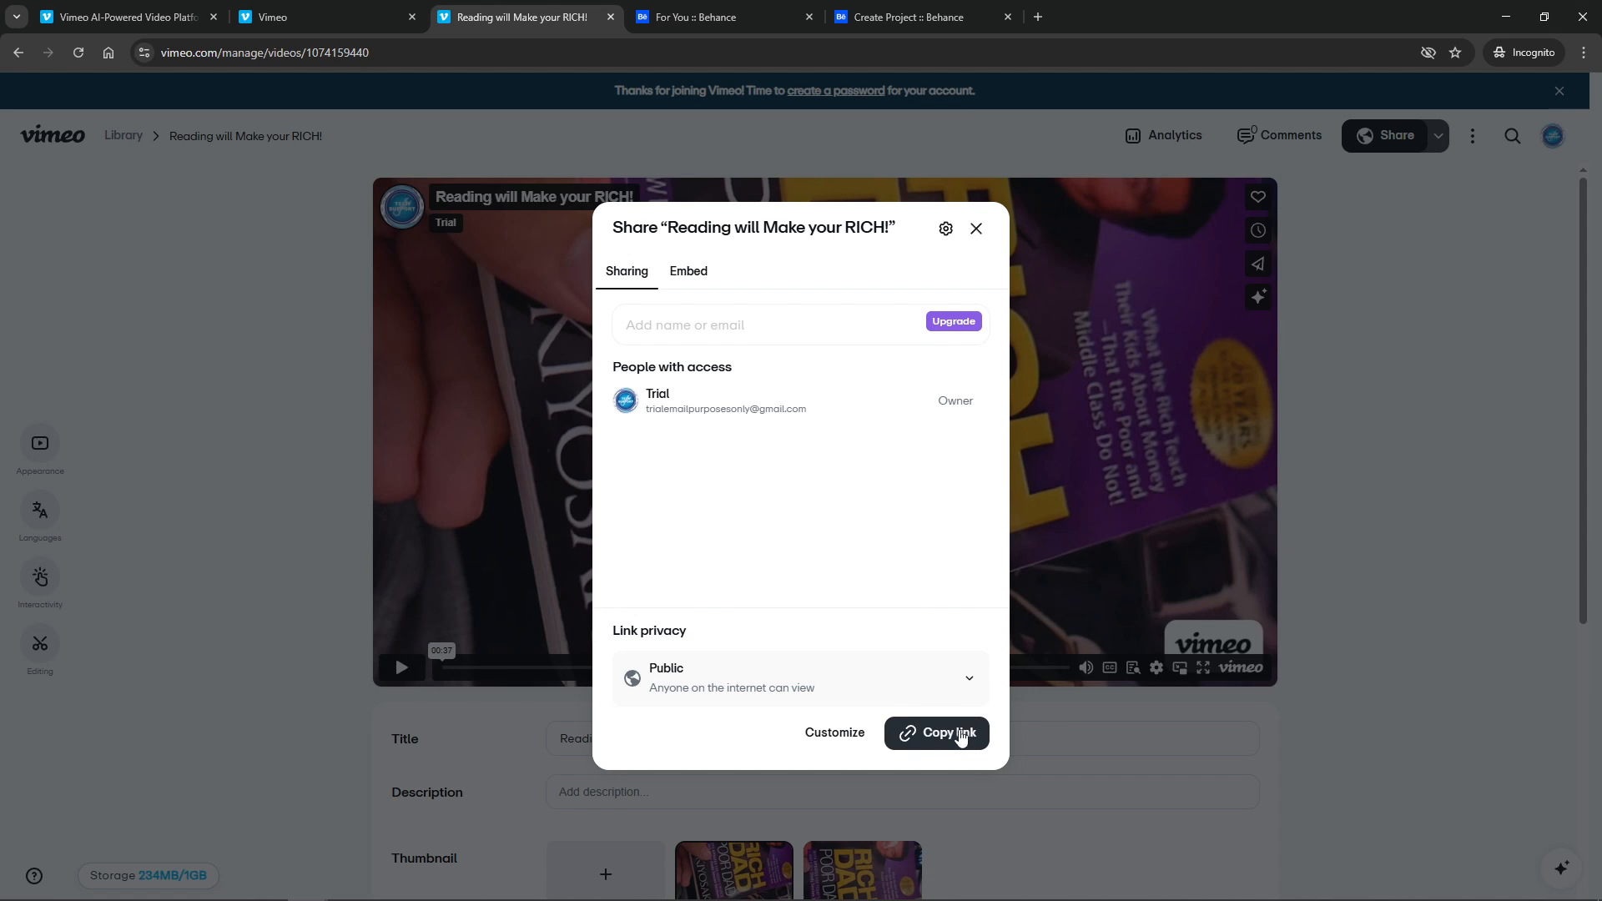
mouse_move(927, 736)
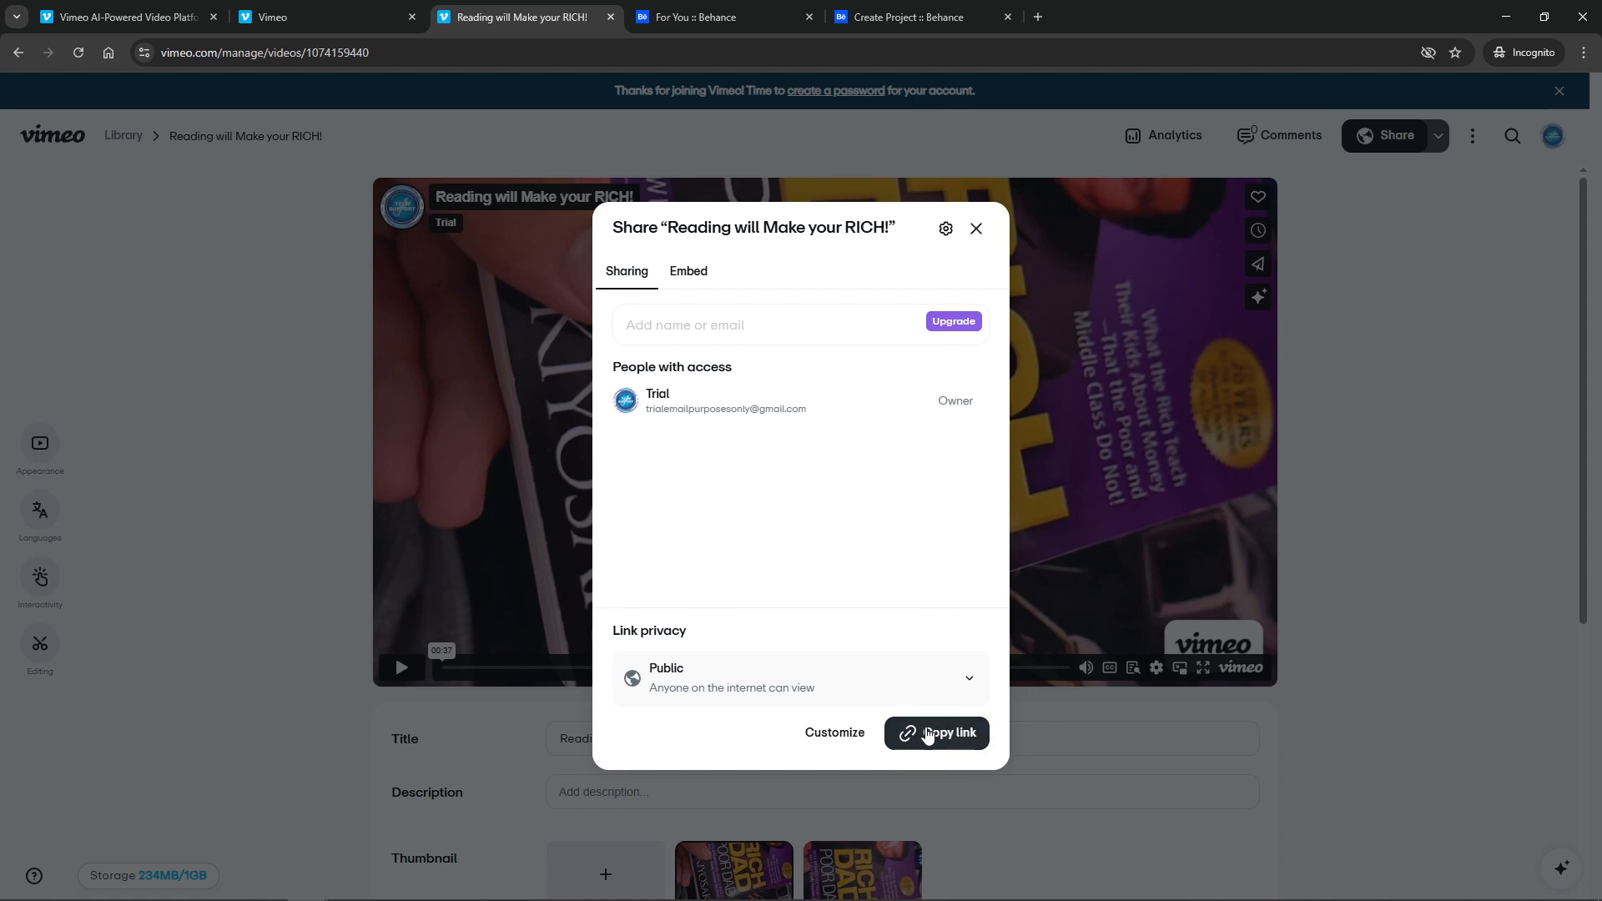
mouse_move(952, 742)
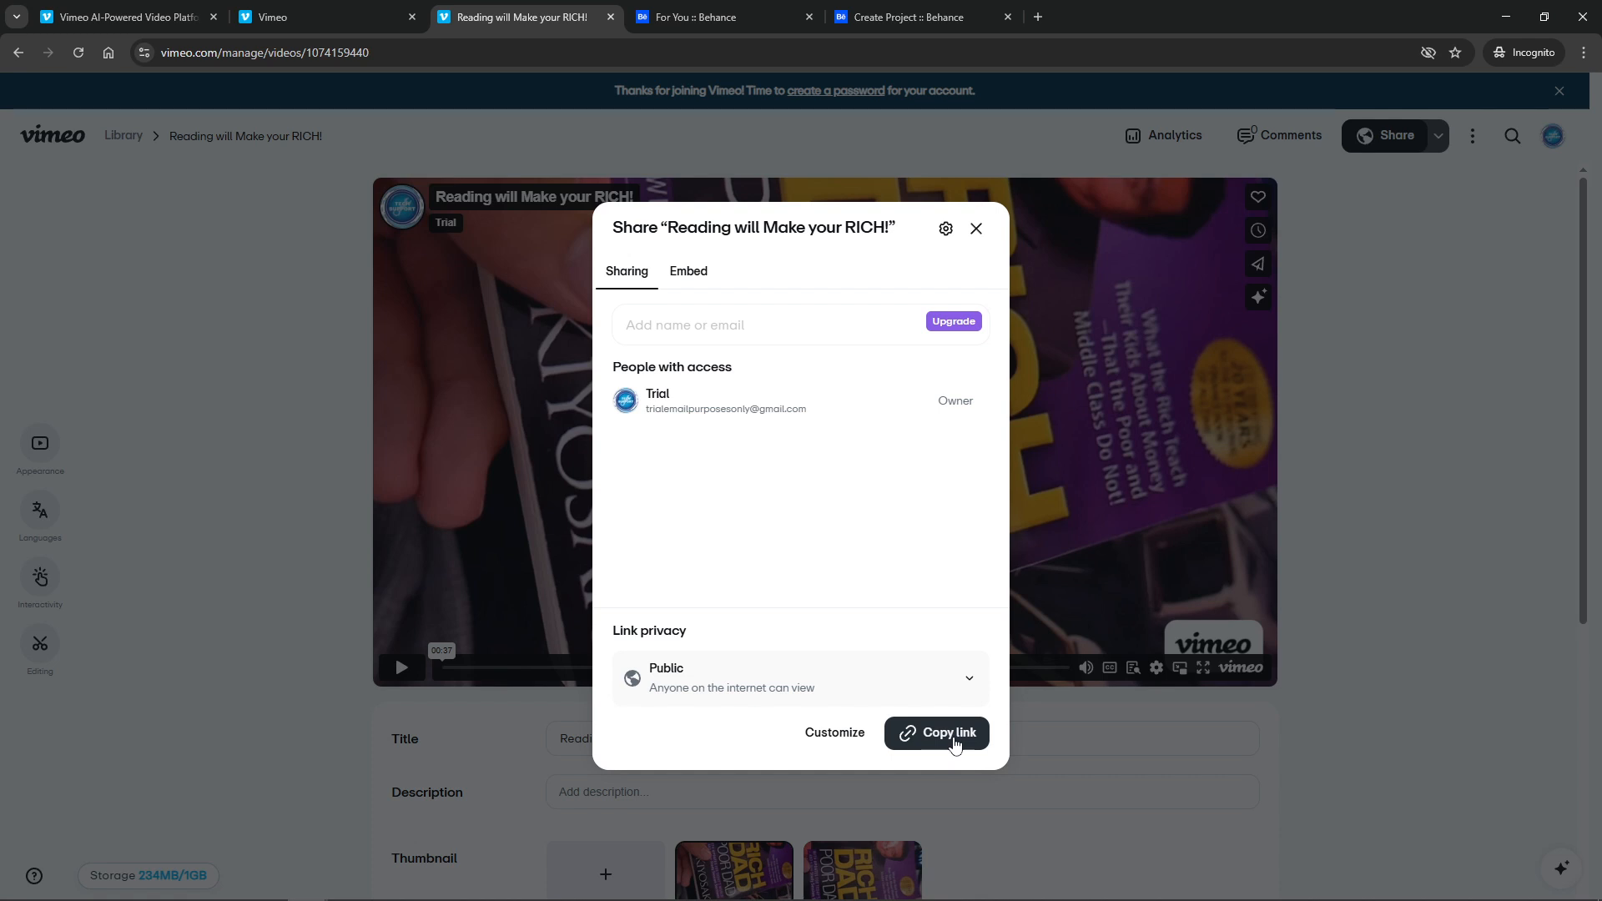
left_click(715, 16)
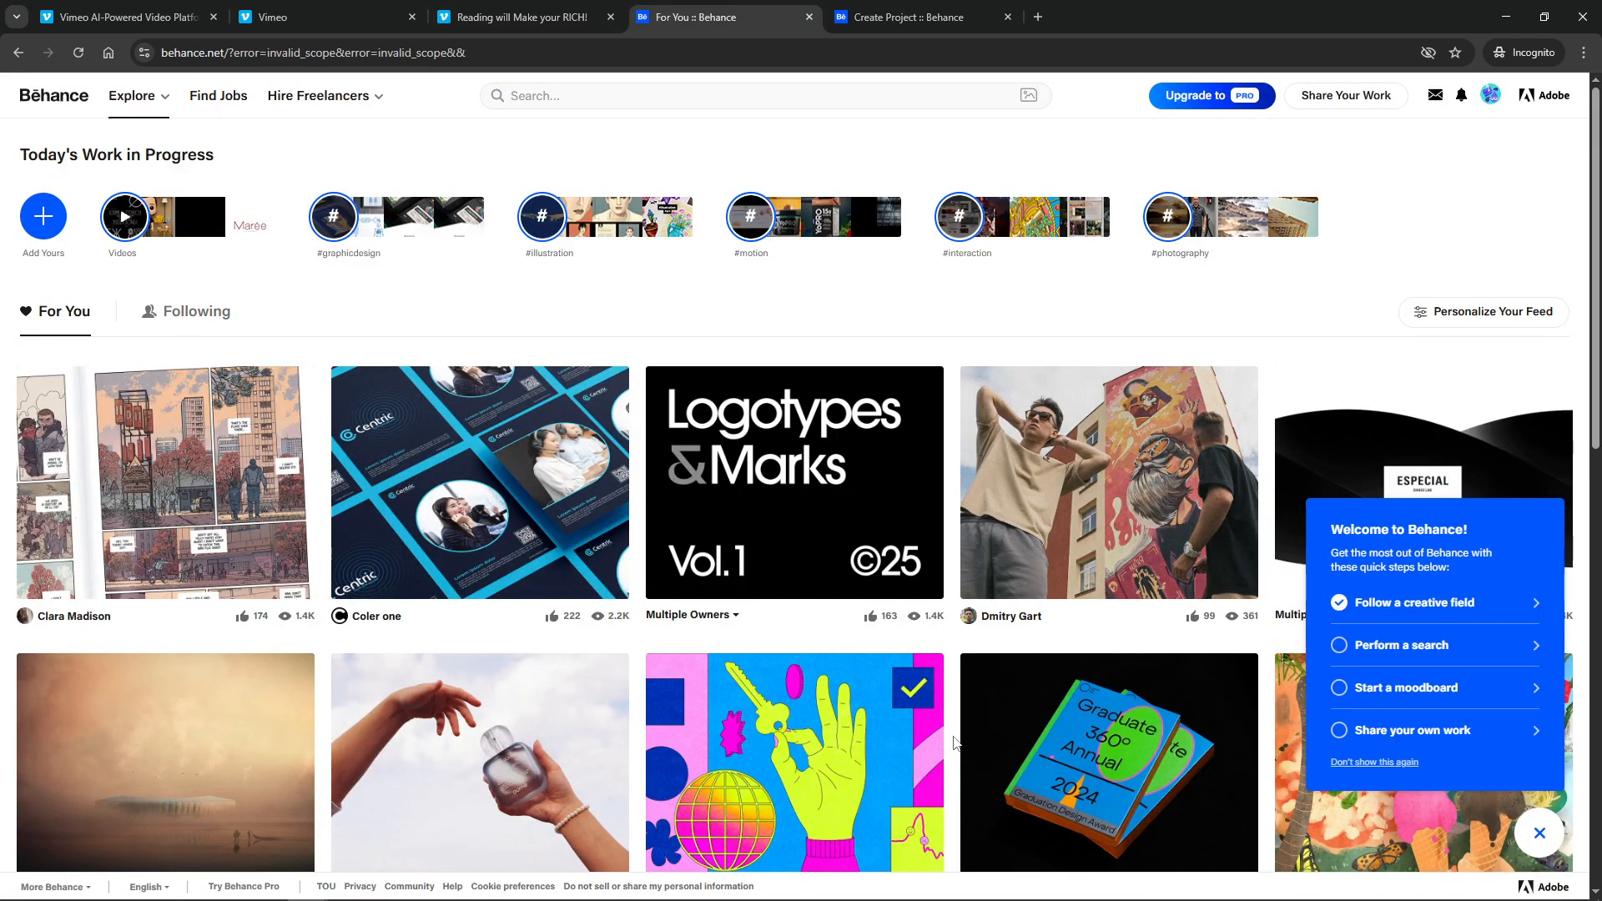
left_click(915, 17)
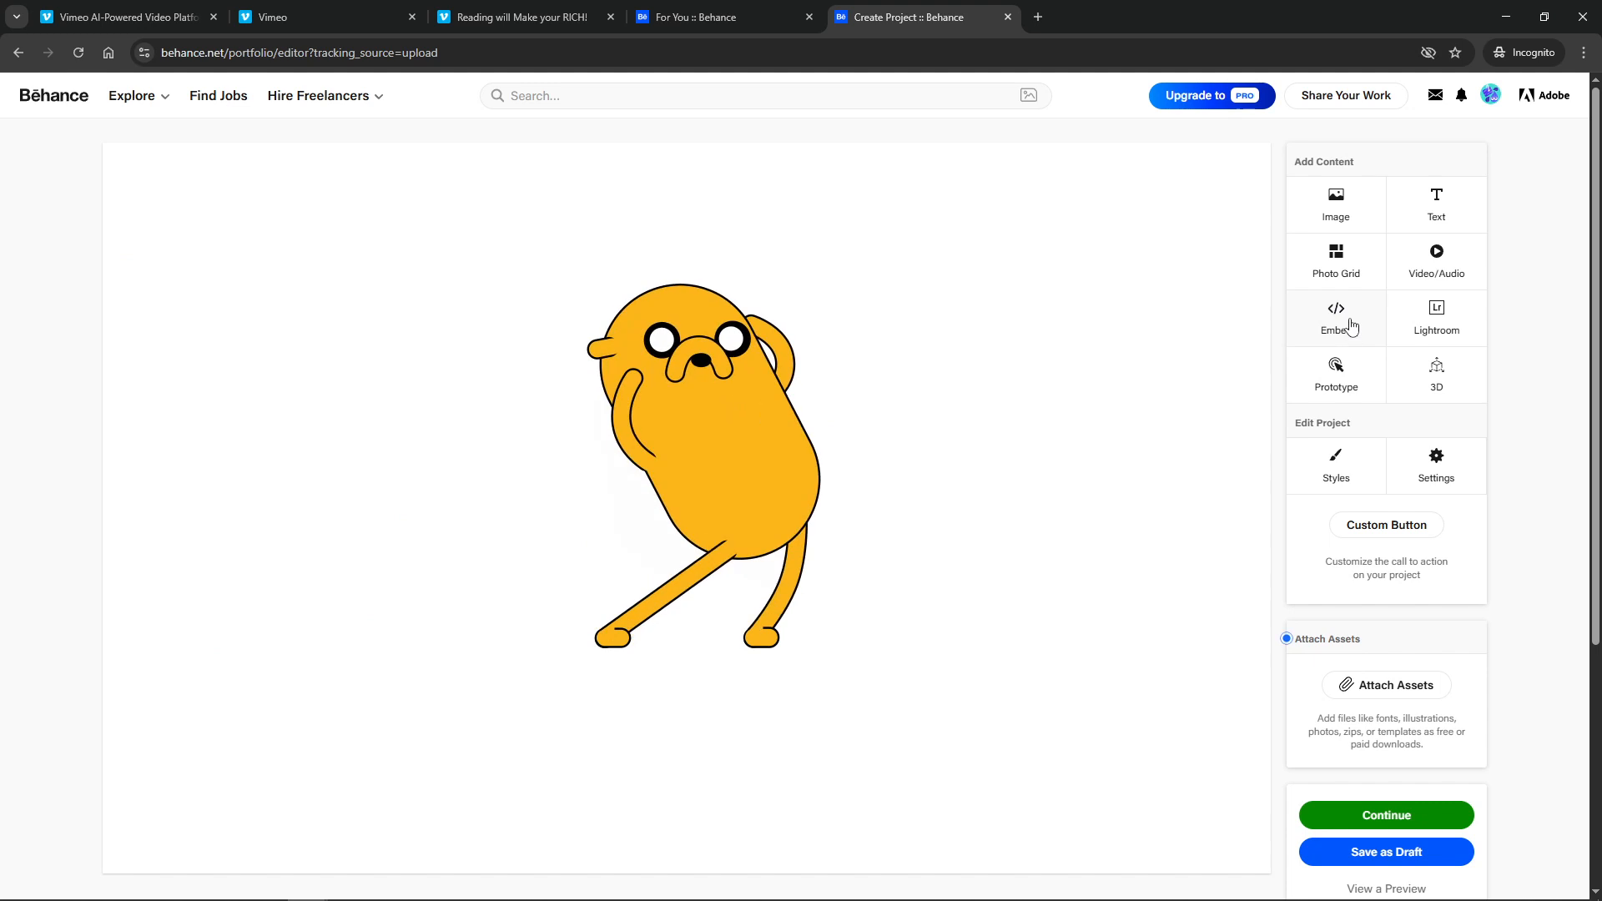
- Add an embed block with the Vimeo iframe using autoplay=1&loop=1&background=1
left_click(1335, 315)
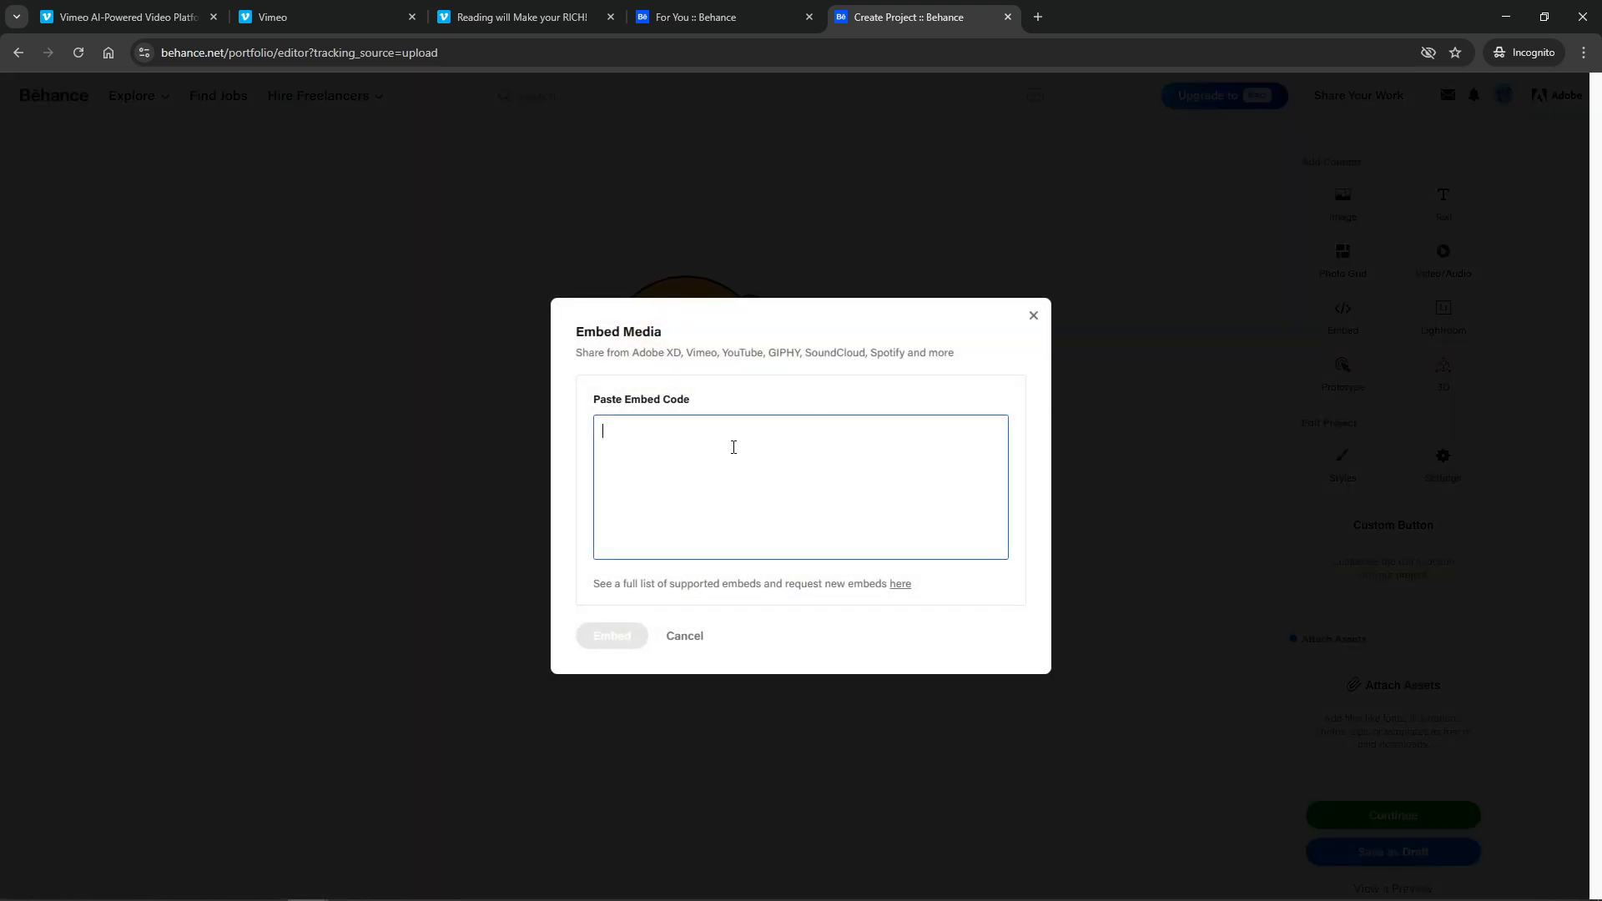
type("<iframe src=\"https://player.vimeo.com/video/1074159440?autoplay=1&loop=1&background=1\" width=\"640\" height=\"360\" frameborder=\"0\" allow=\"autoplay; fullscreen\" allowfullscreen></iframe>")
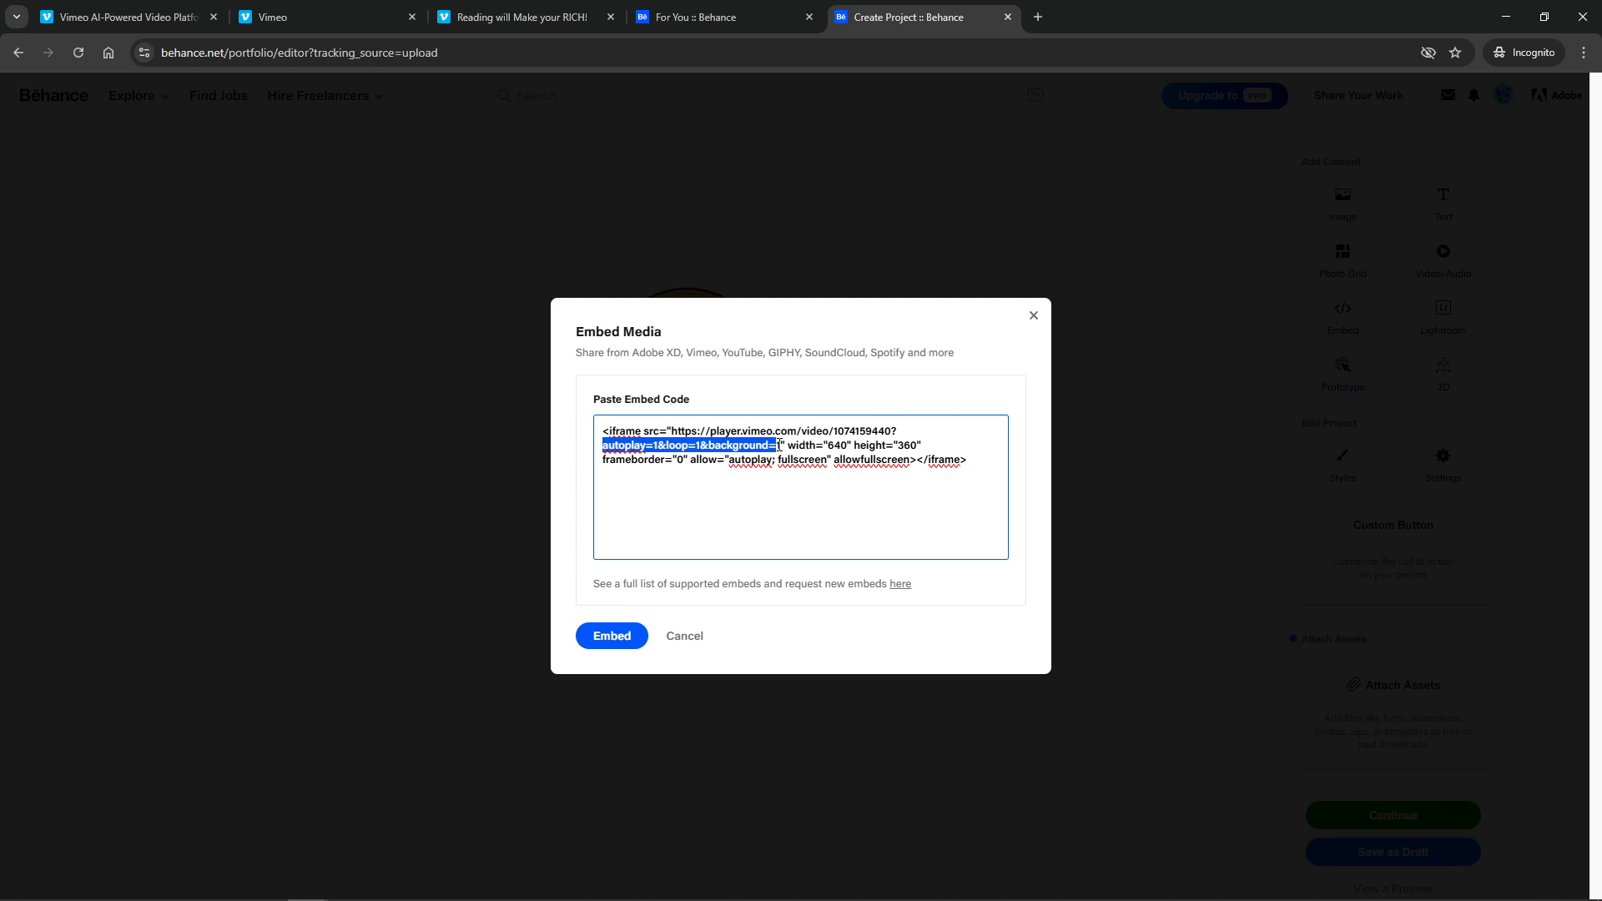
mouse_move(773, 514)
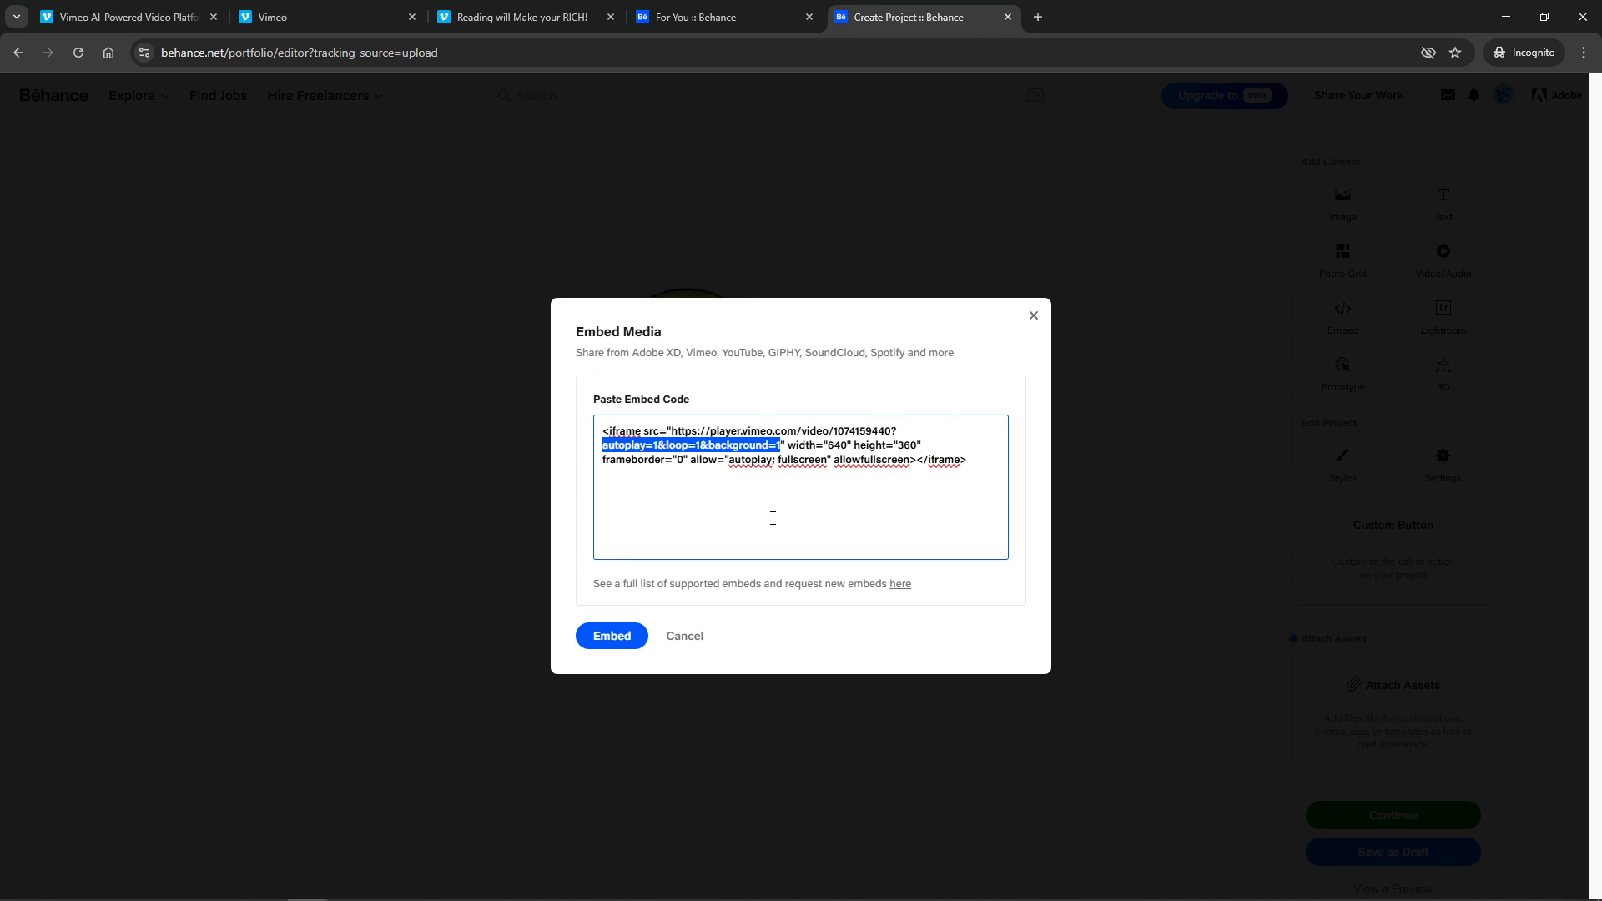
mouse_move(739, 574)
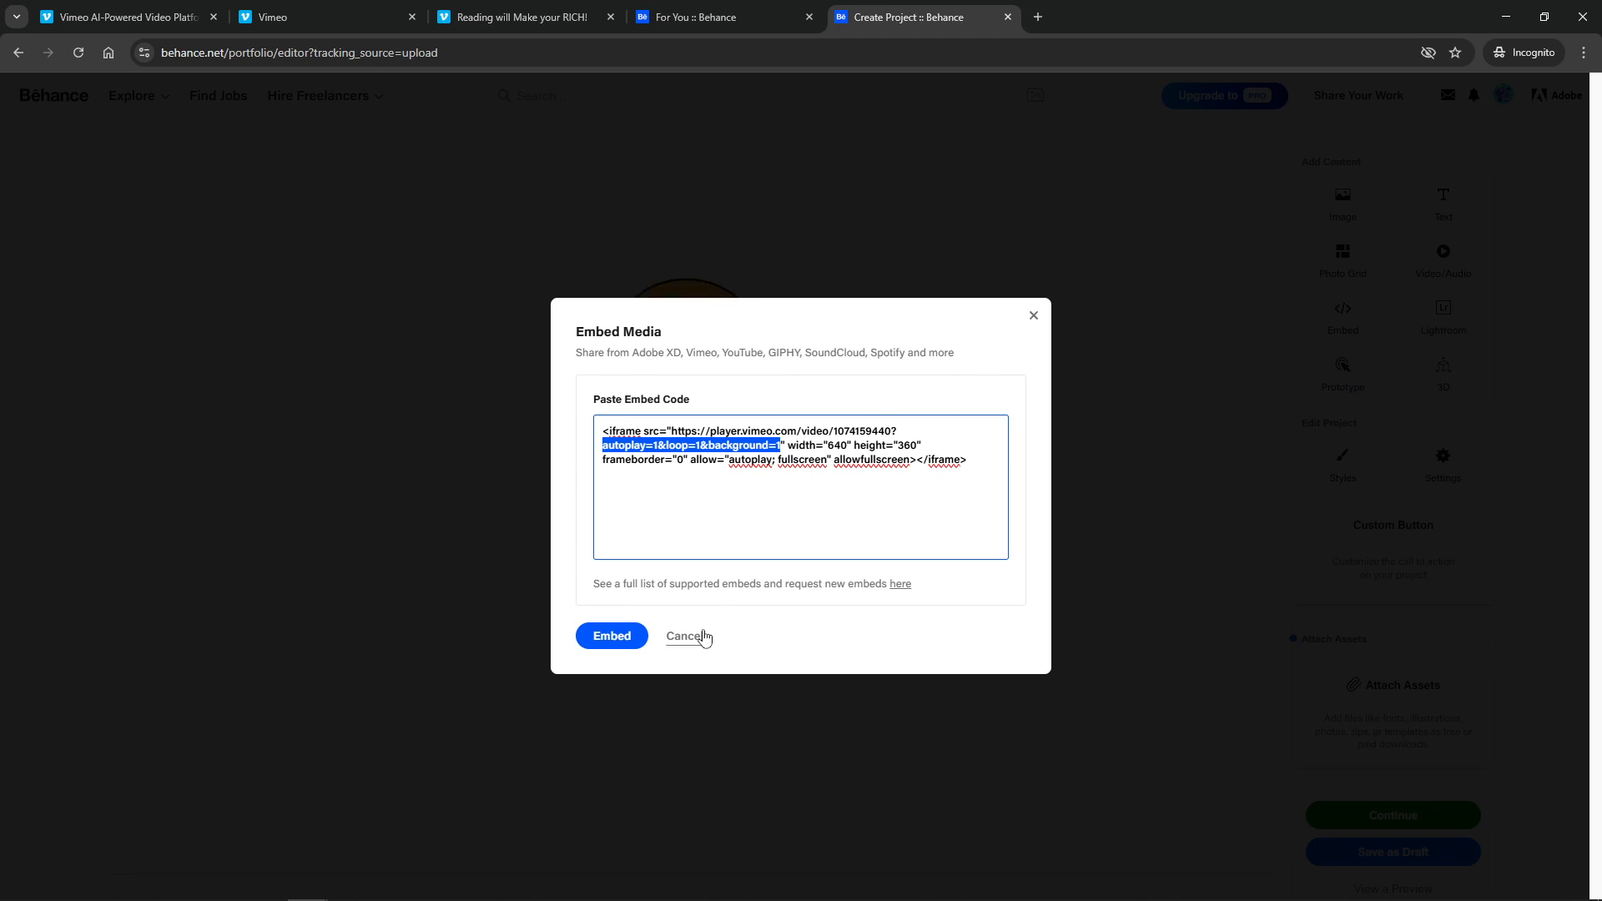
mouse_move(1155, 432)
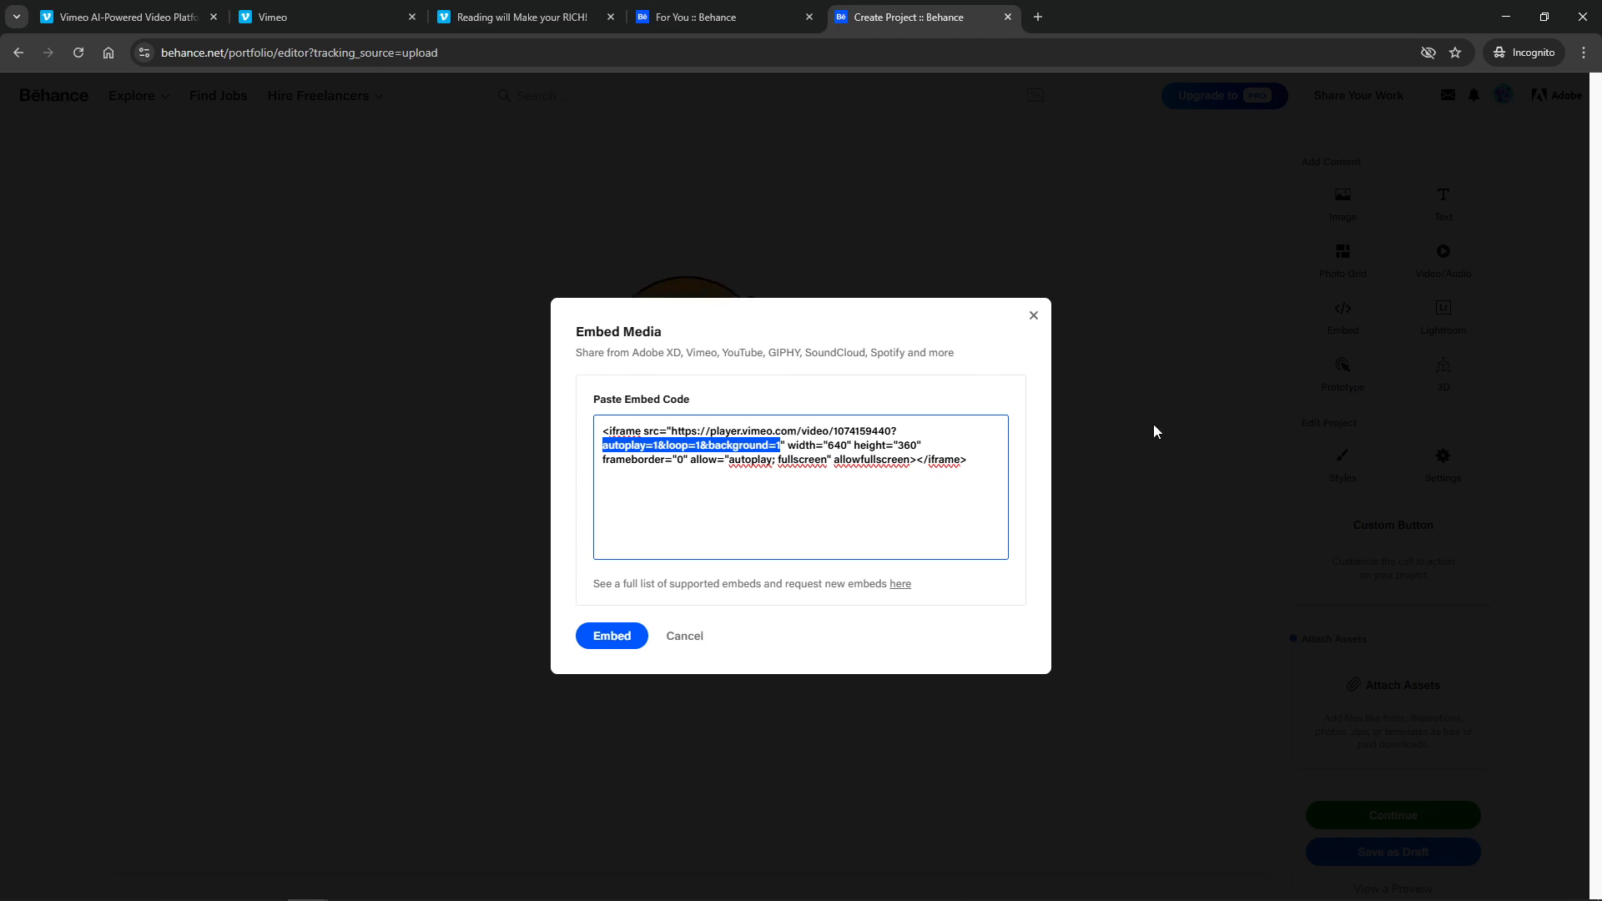
mouse_move(1132, 426)
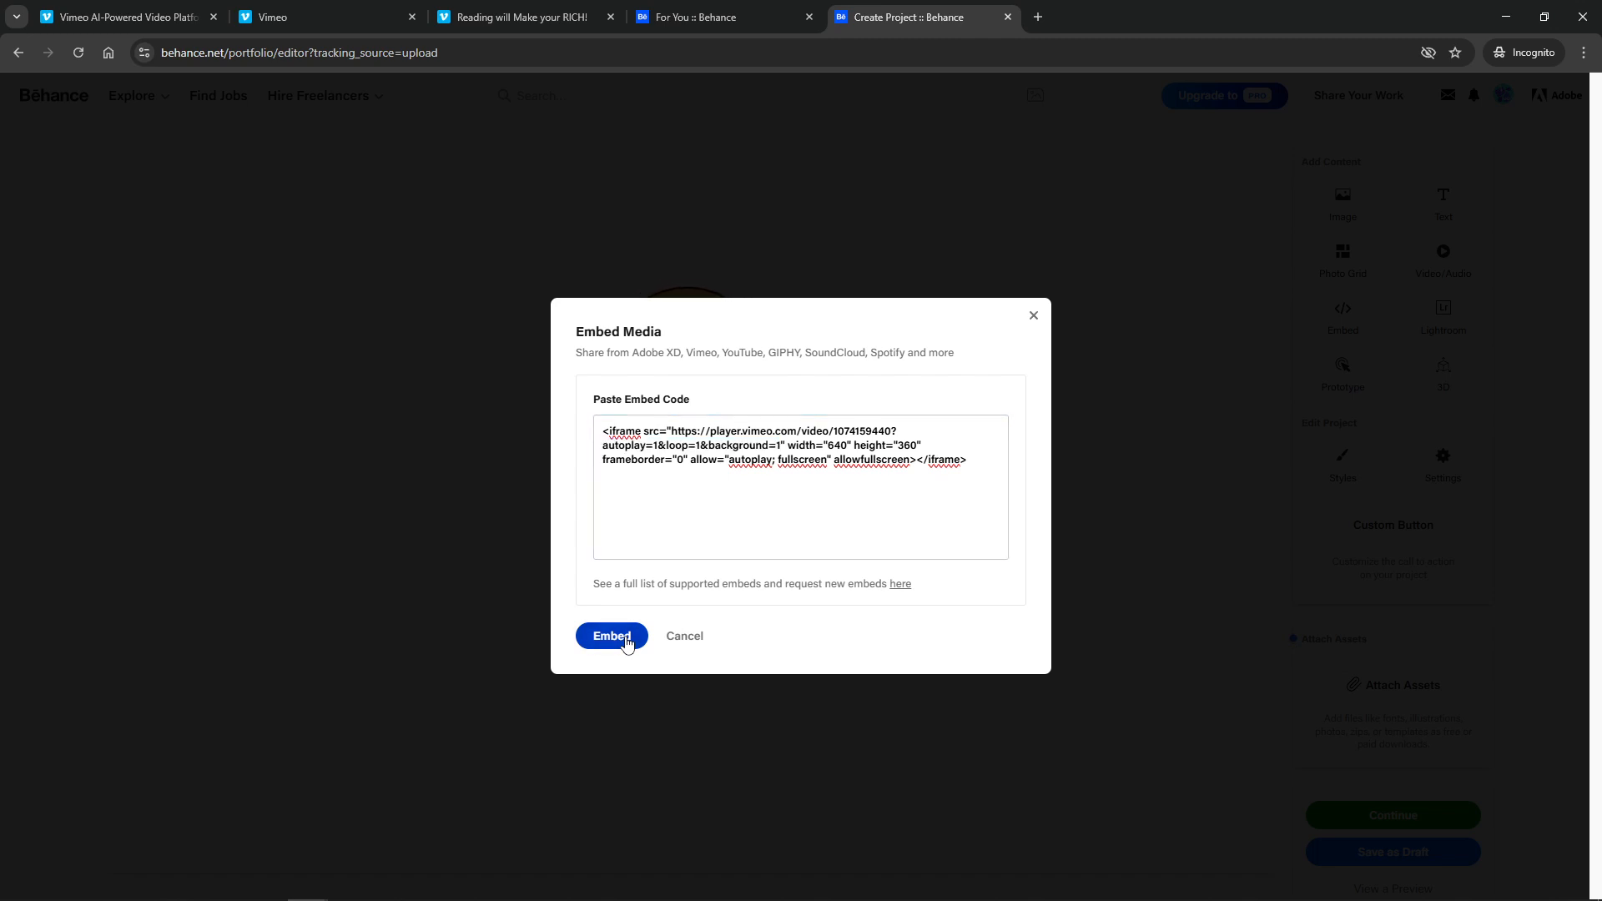
- Submit the Vimeo embed code and scroll down to the new media block
left_click(610, 636)
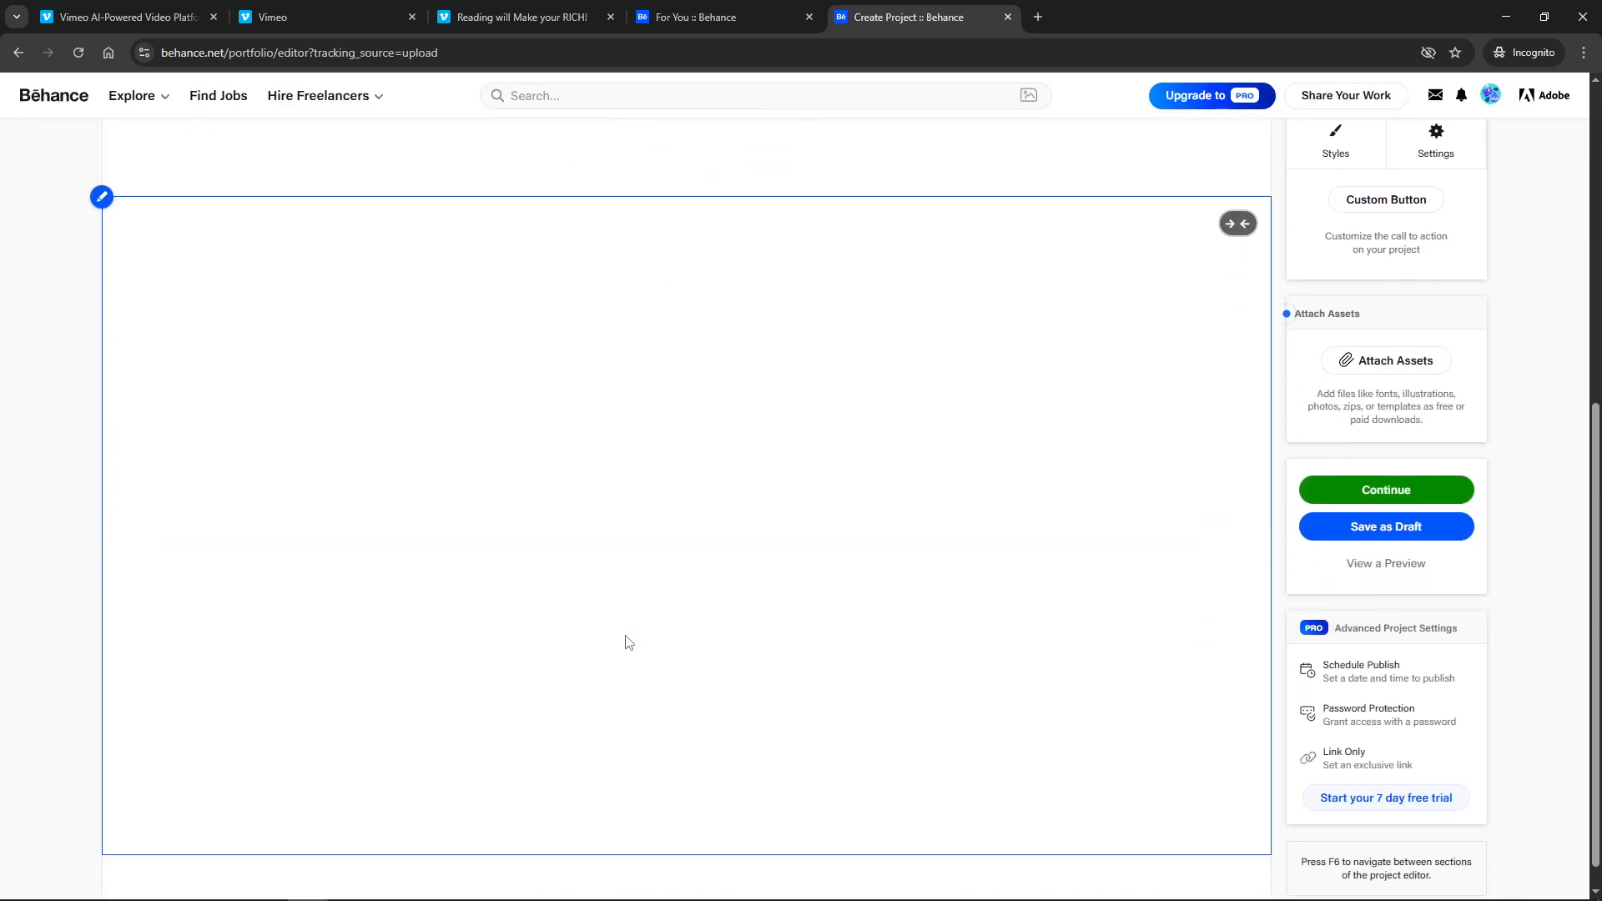
scroll("down", 3)
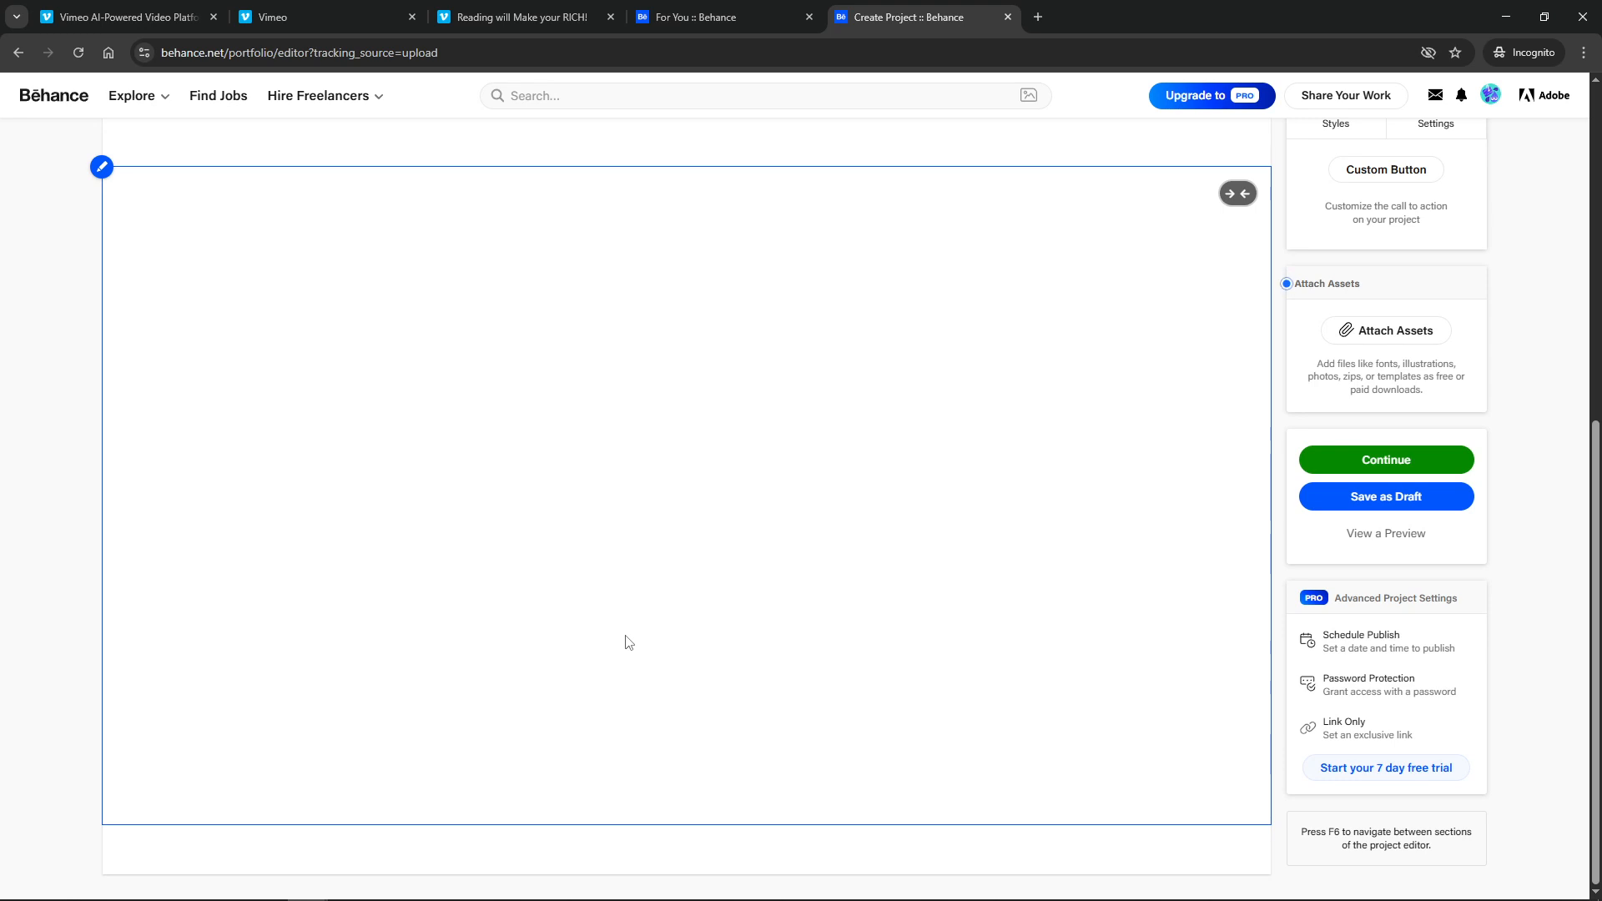